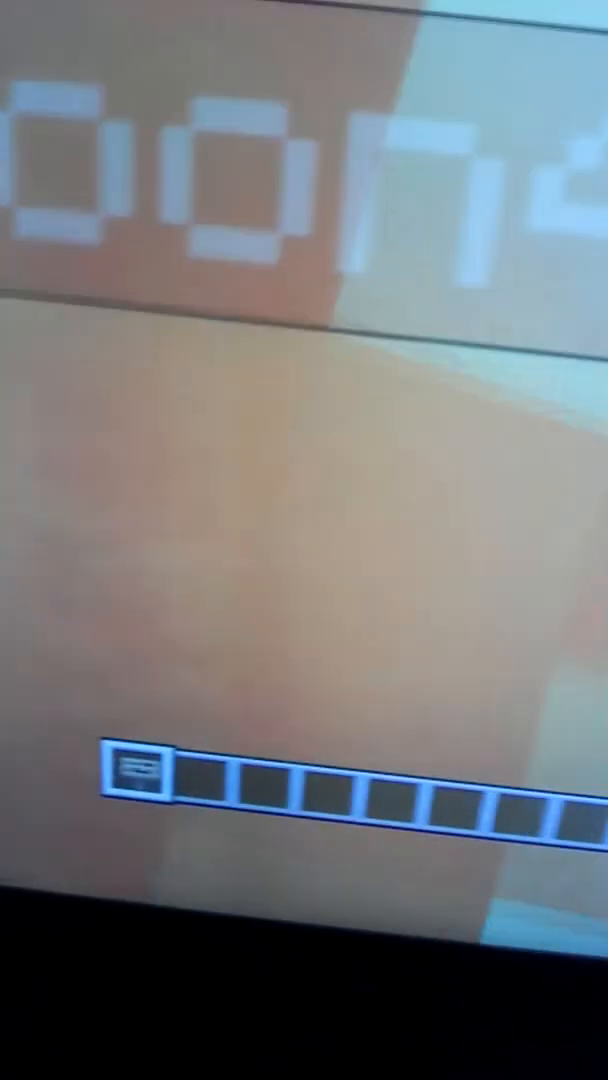
# Bring up the creative inventory's building blocks over the block-lettered world
pyautogui.press('e')
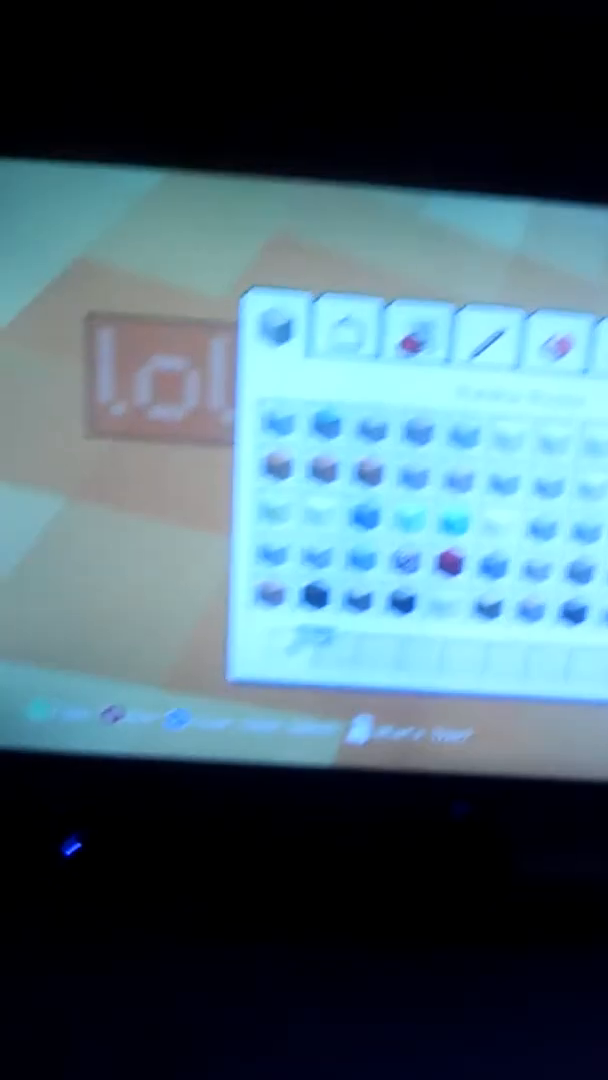